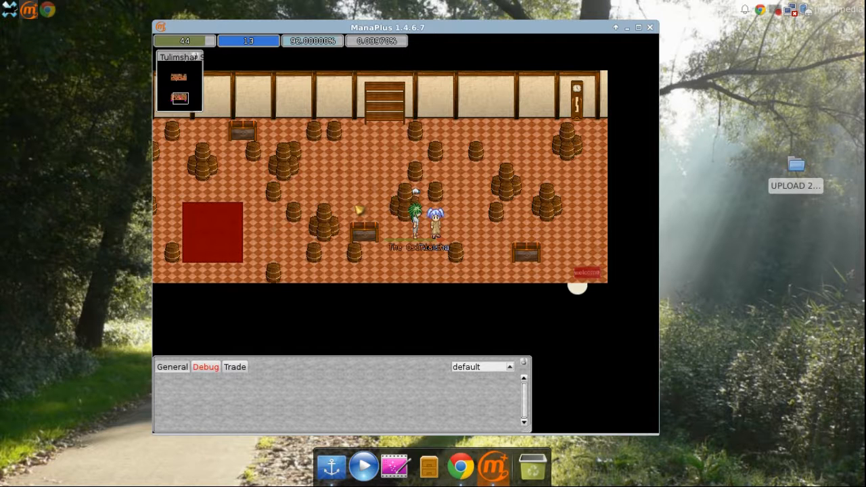
# Talk to Tanisha and read her status points speech through to the end.
pyautogui.click(433, 210)
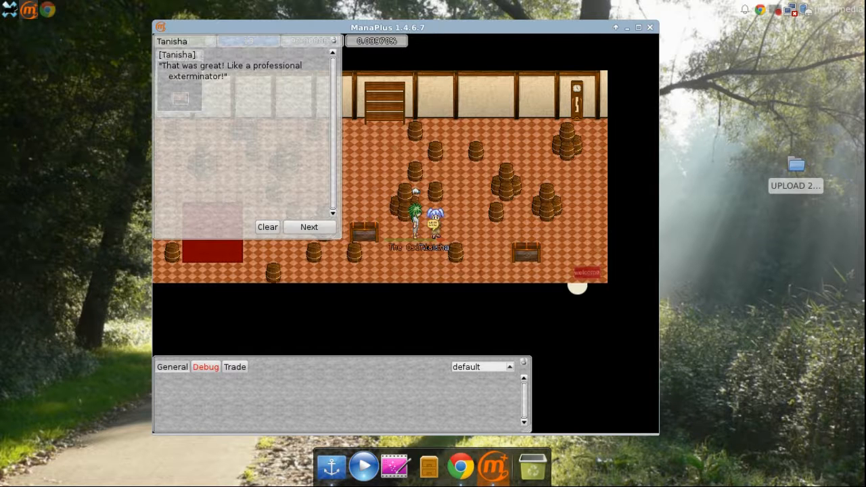
pyautogui.click(309, 227)
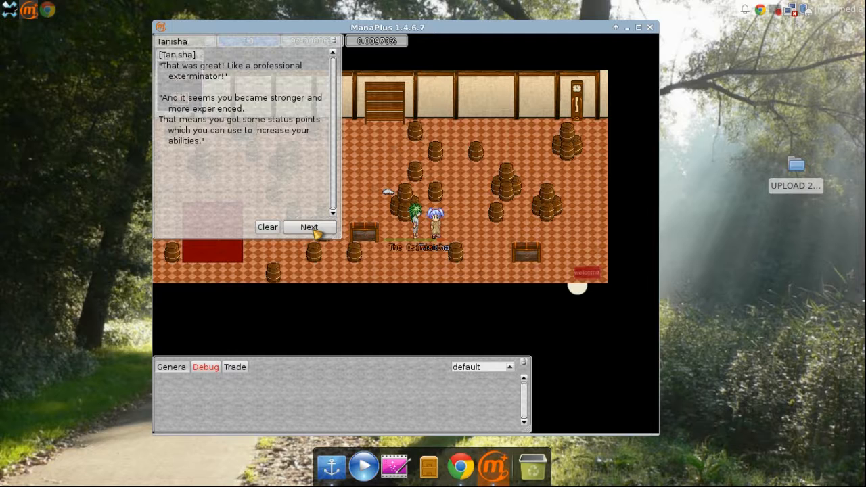
pyautogui.click(308, 226)
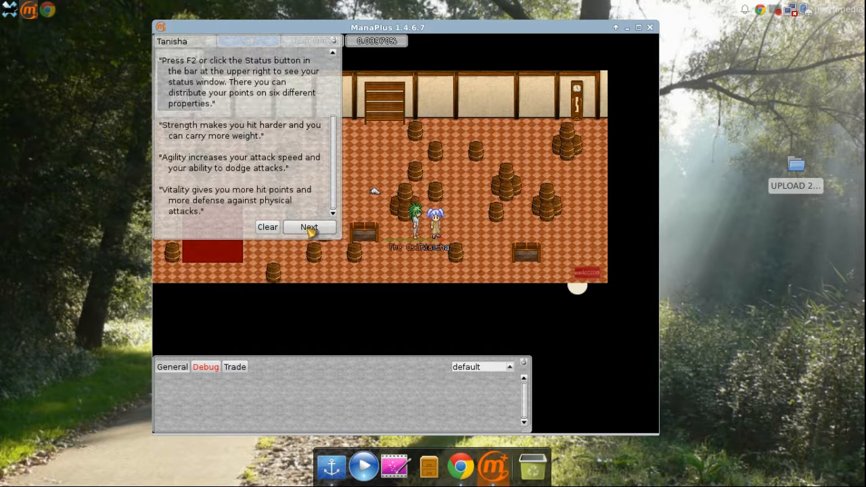
pyautogui.click(309, 227)
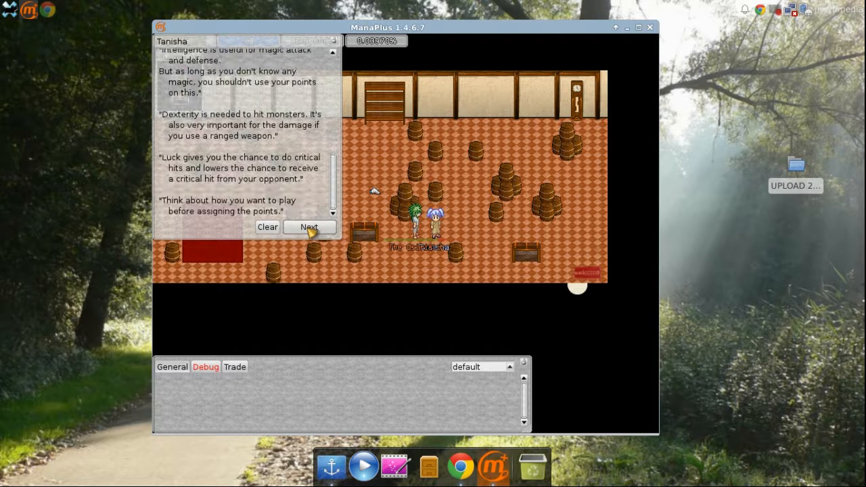
pyautogui.click(309, 226)
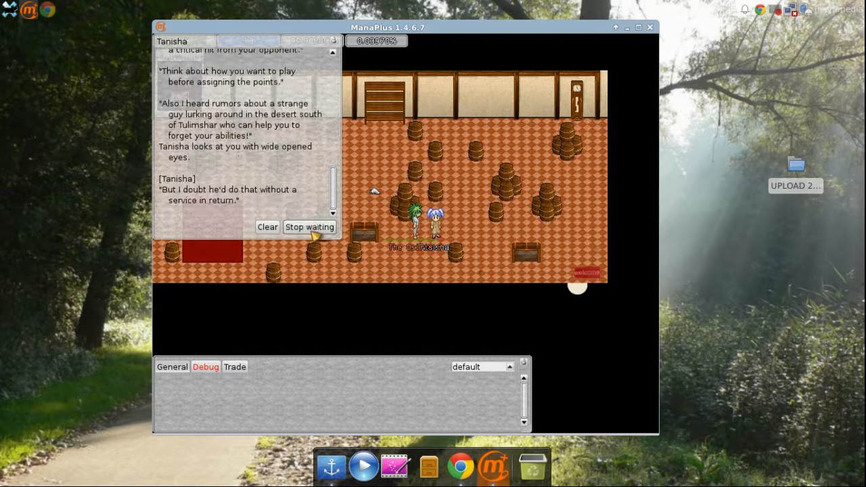
pyautogui.click(309, 226)
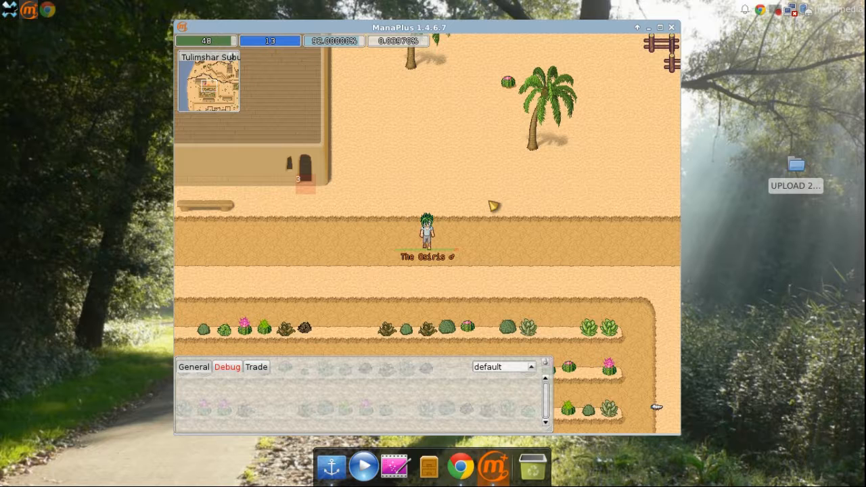
# Click near the top of the screen while leaving the barrel room.
pyautogui.click(671, 27)
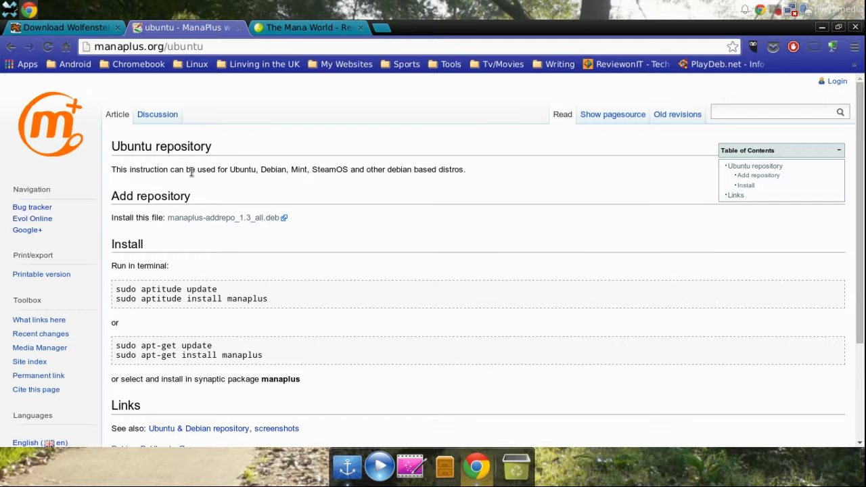
pyautogui.moveTo(188, 188)
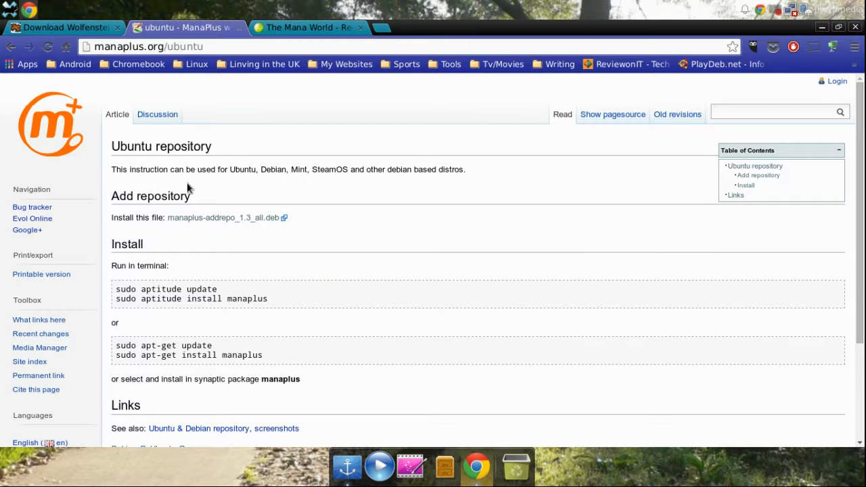
pyautogui.moveTo(320, 310)
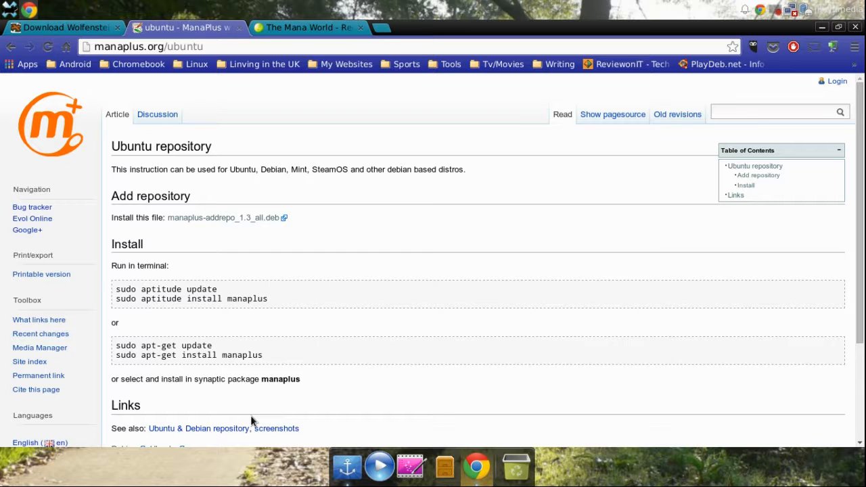
pyautogui.moveTo(304, 428)
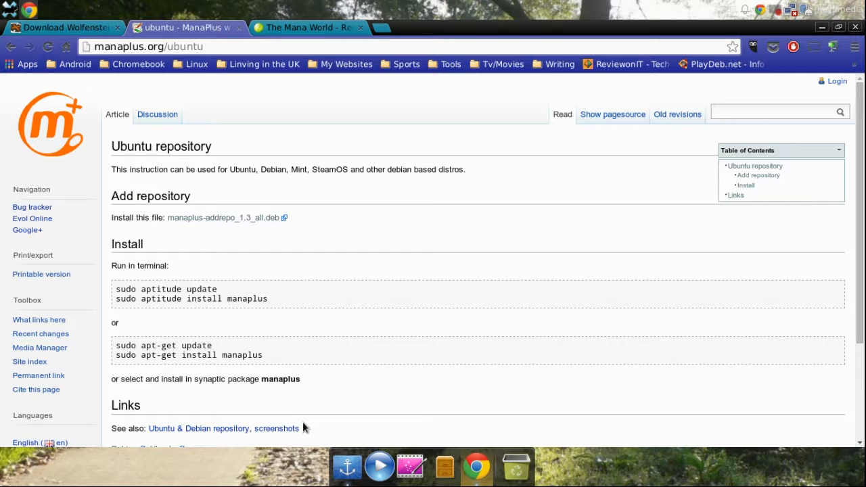
pyautogui.moveTo(206, 428)
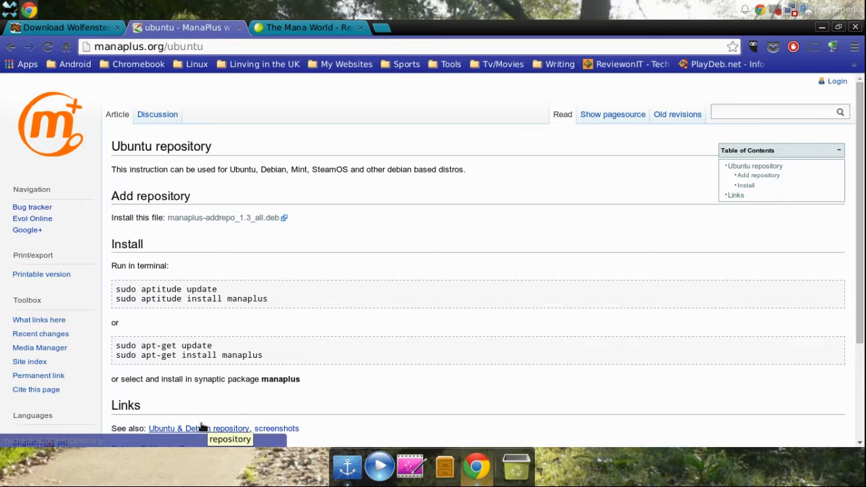
pyautogui.moveTo(238, 328)
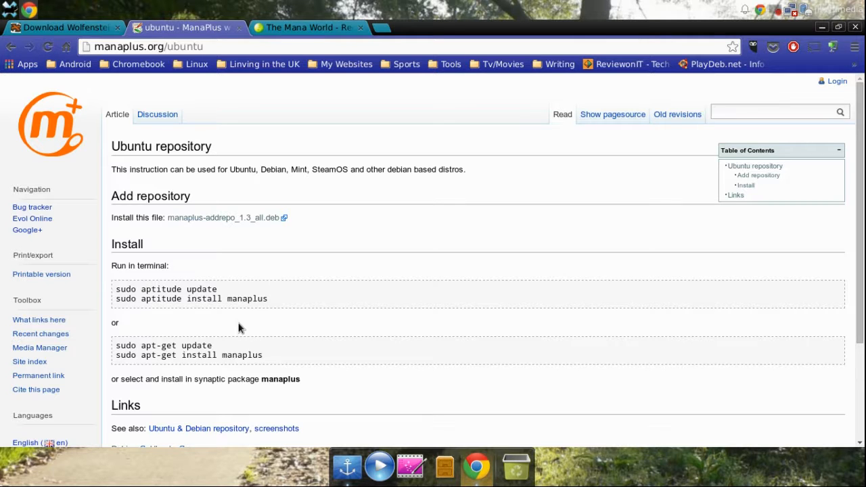
pyautogui.moveTo(599, 270)
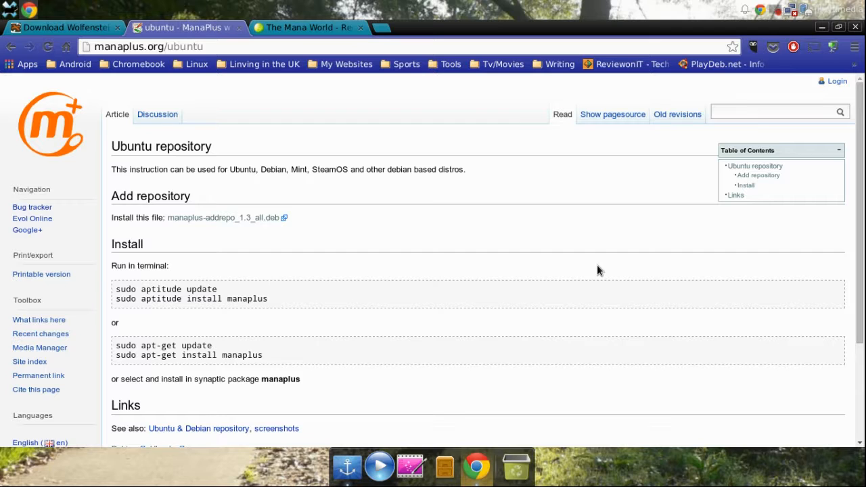
pyautogui.moveTo(379, 291)
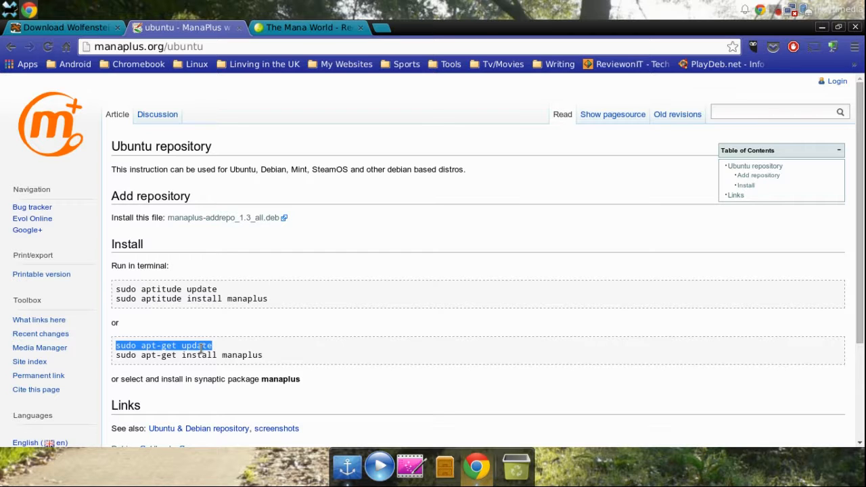
pyautogui.moveTo(217, 339)
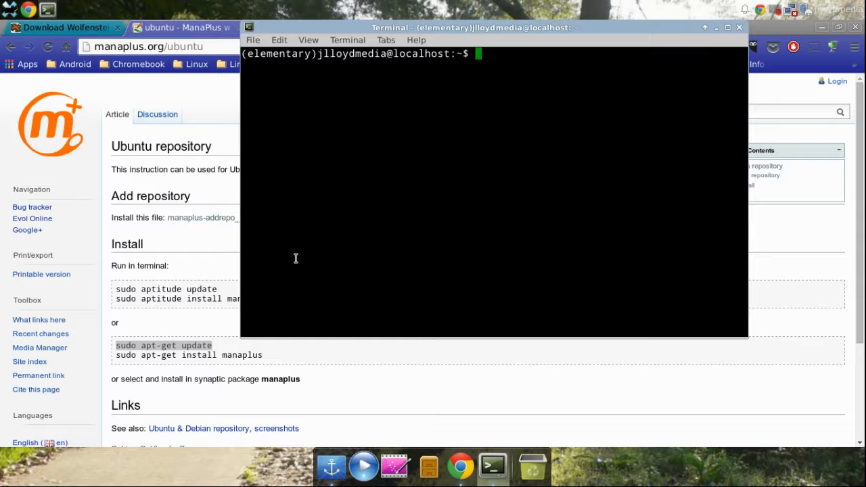
pyautogui.moveTo(422, 229)
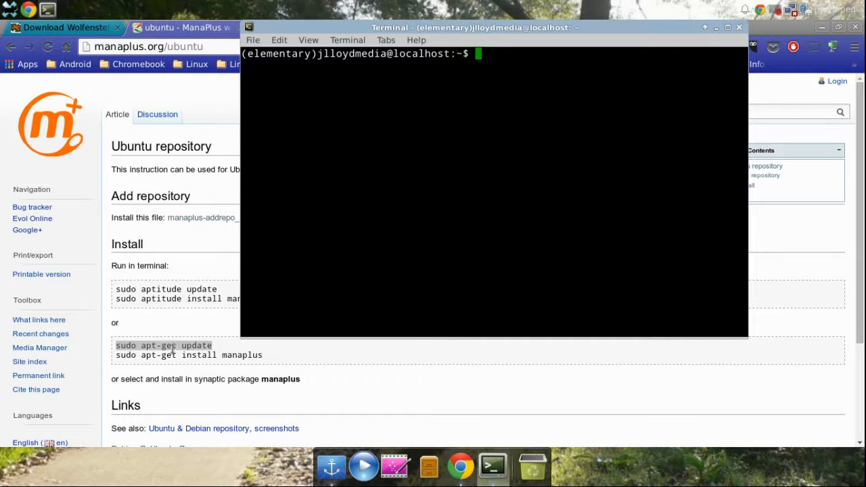
pyautogui.moveTo(365, 210)
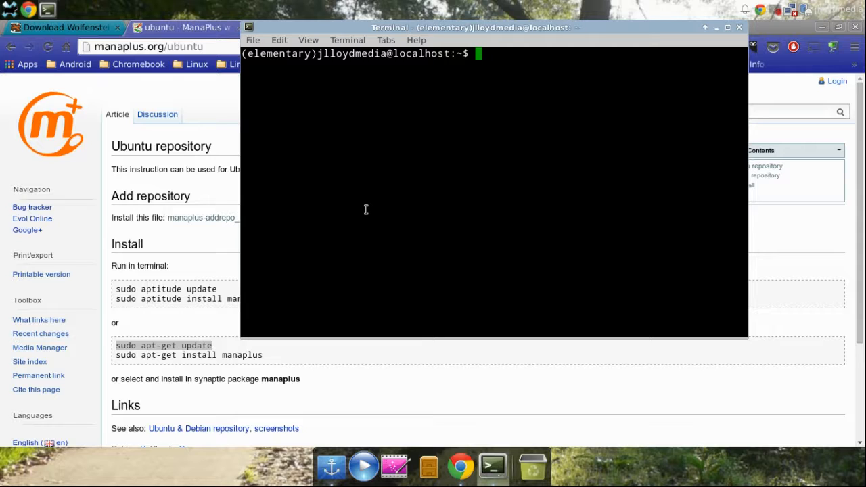
pyautogui.moveTo(739, 29)
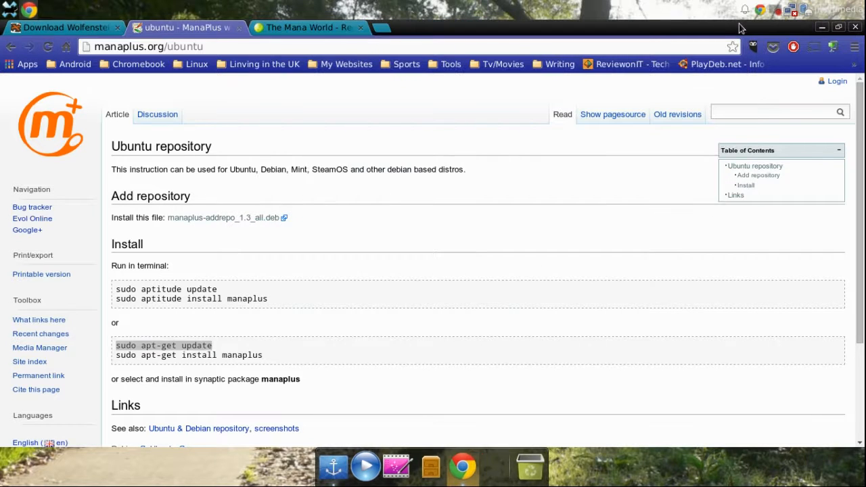
# Start ManaPlus from the desktop applications menu.
pyautogui.click(5, 8)
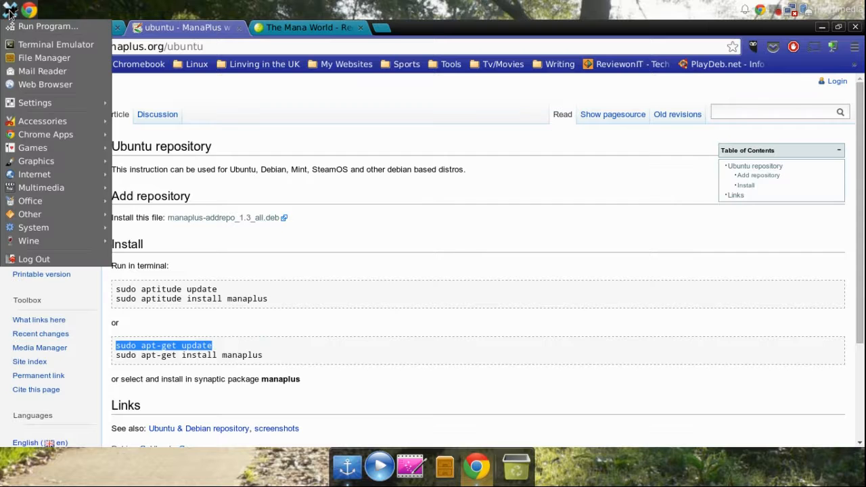
pyautogui.click(32, 148)
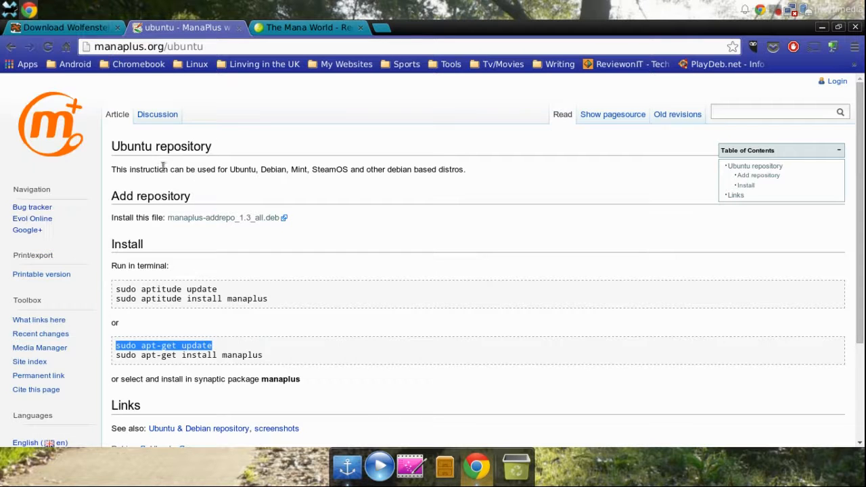
pyautogui.moveTo(460, 157)
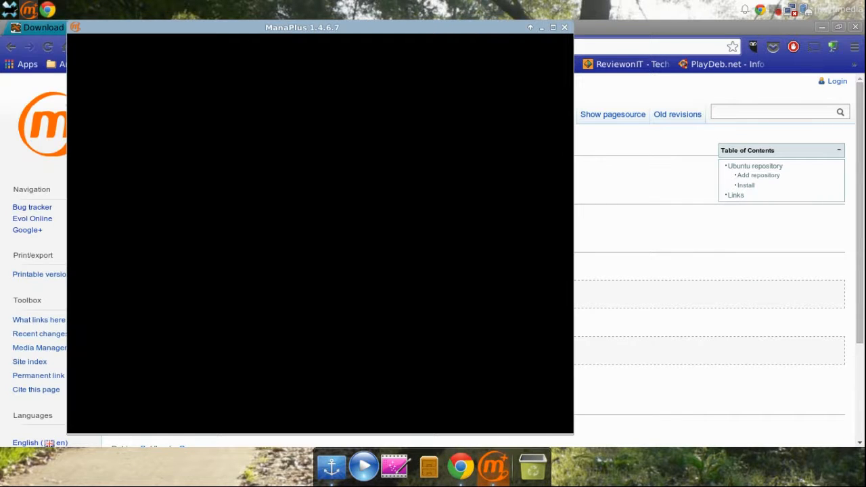
pyautogui.moveTo(680, 264)
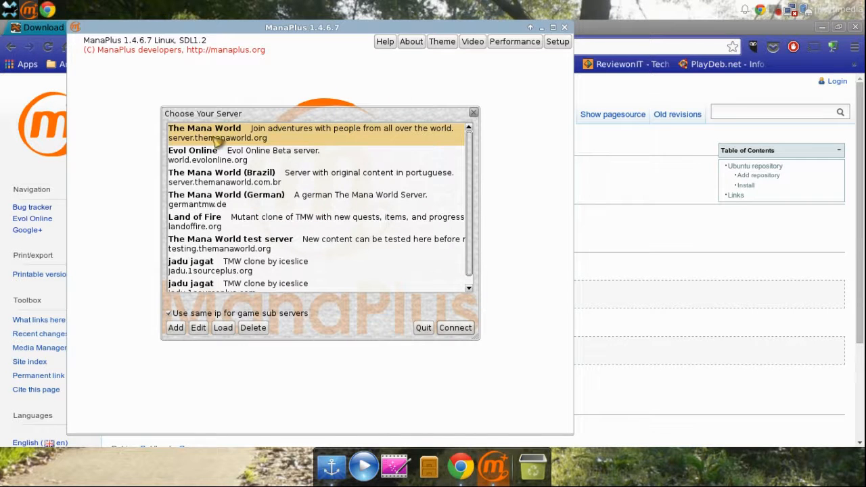
pyautogui.moveTo(384, 323)
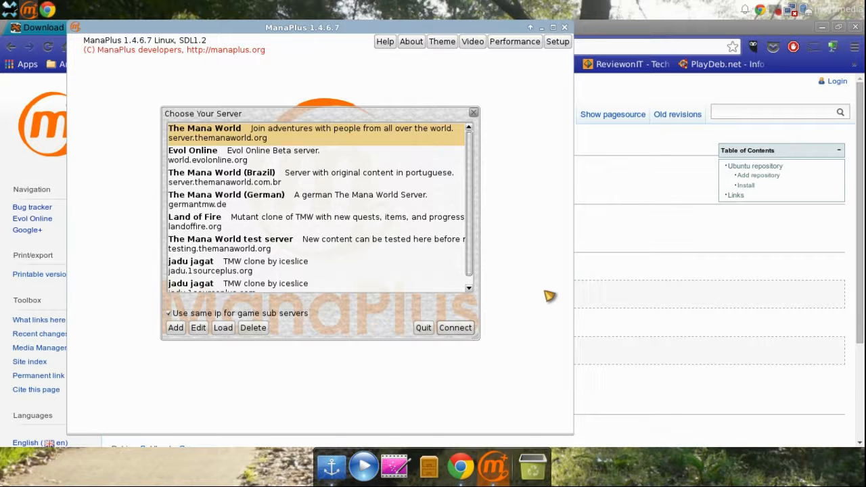
# Scroll the Choose Your Server list with The Mana World selected.
pyautogui.scroll(-3)
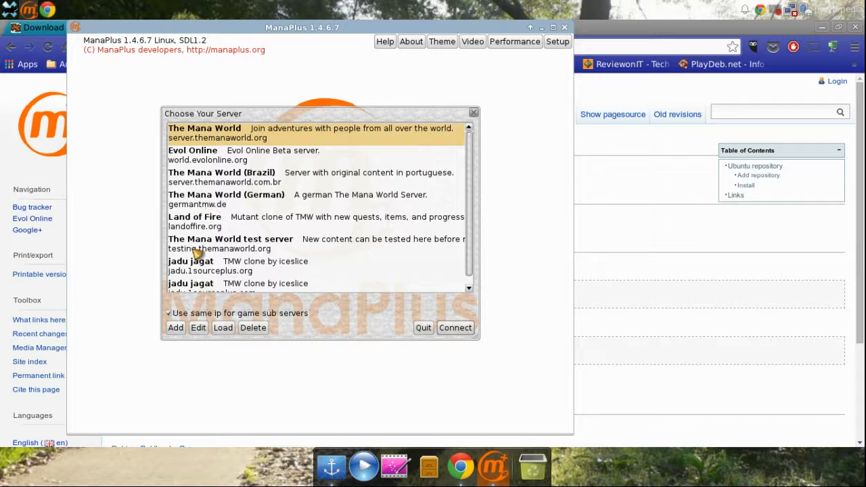
pyautogui.moveTo(340, 206)
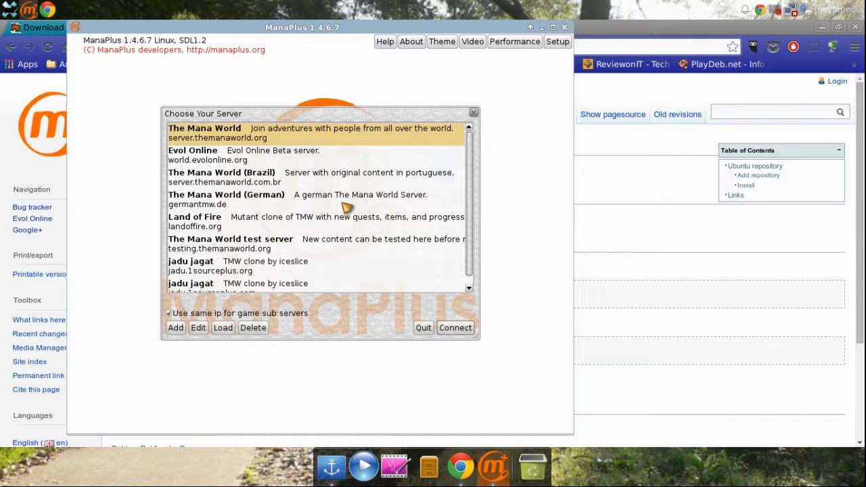
pyautogui.moveTo(325, 224)
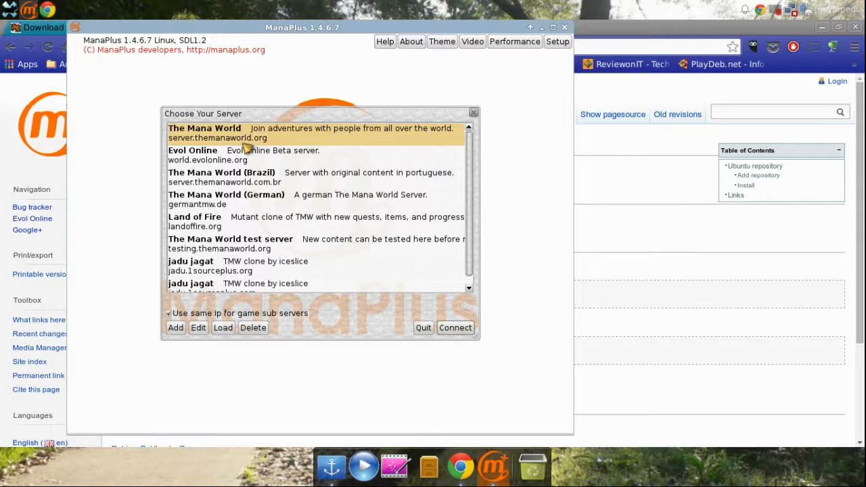
pyautogui.moveTo(455, 335)
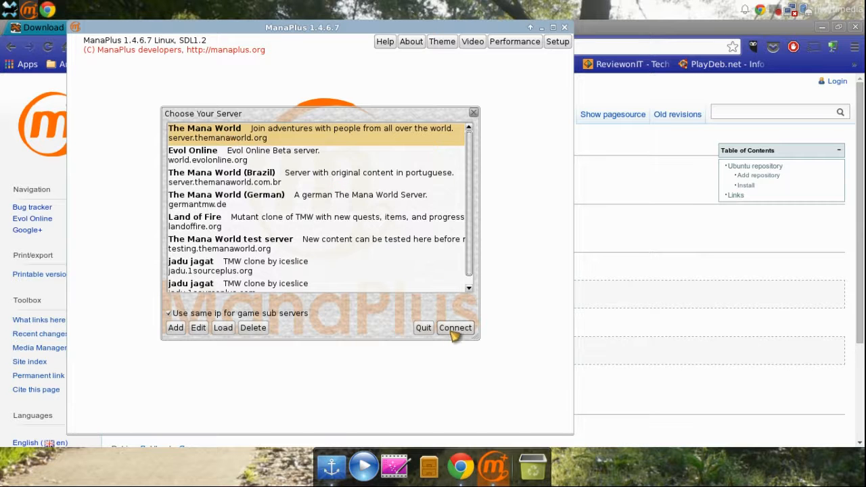
# Connect to server.themanaworld.org to reach the Login window.
pyautogui.click(455, 327)
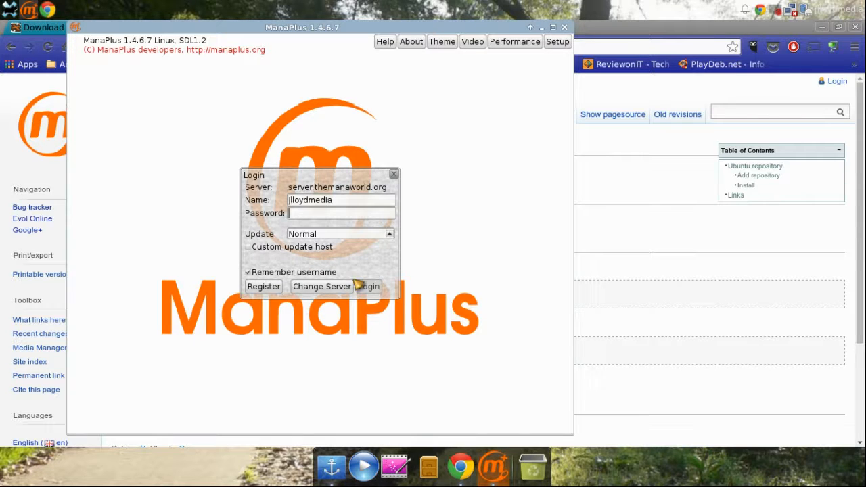
pyautogui.moveTo(403, 247)
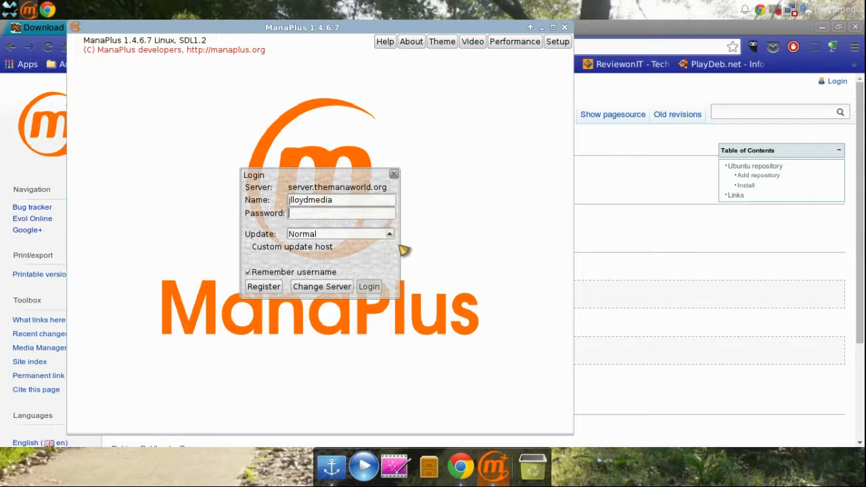
pyautogui.moveTo(263, 286)
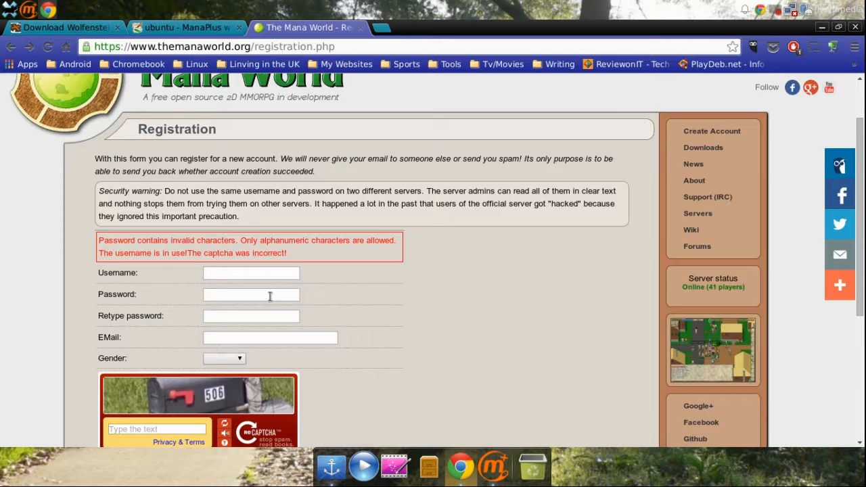
pyautogui.moveTo(243, 235)
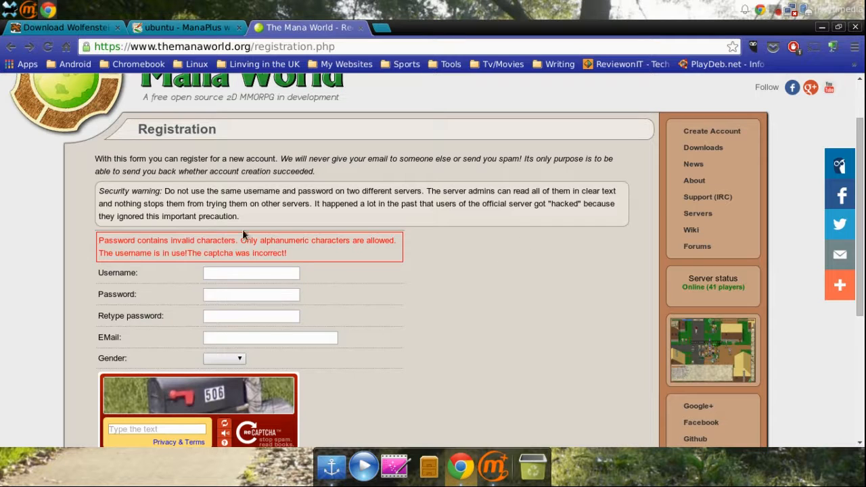
pyautogui.moveTo(297, 257)
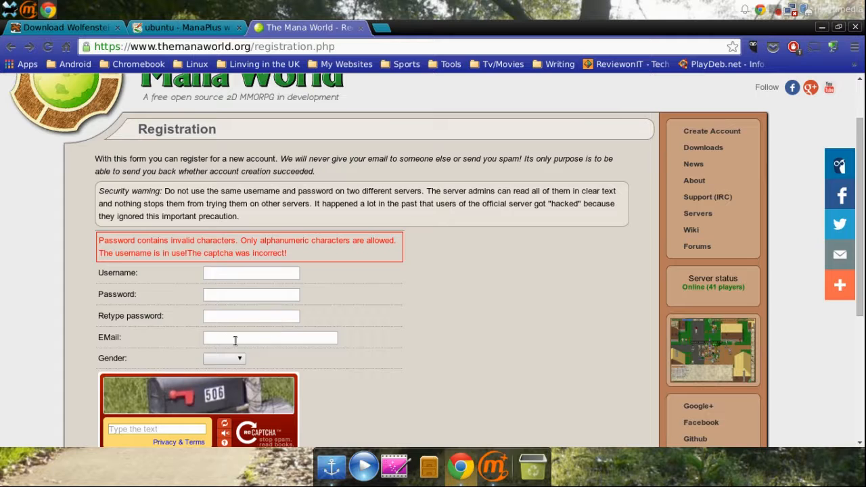
pyautogui.moveTo(228, 380)
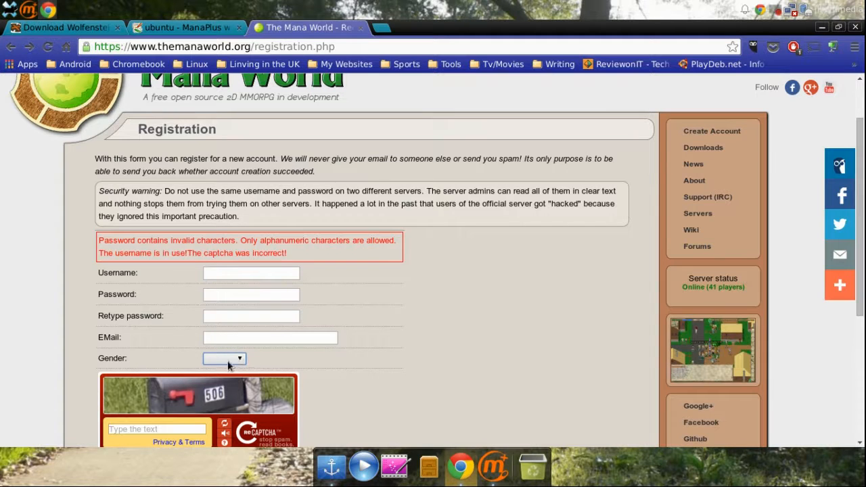
pyautogui.moveTo(318, 357)
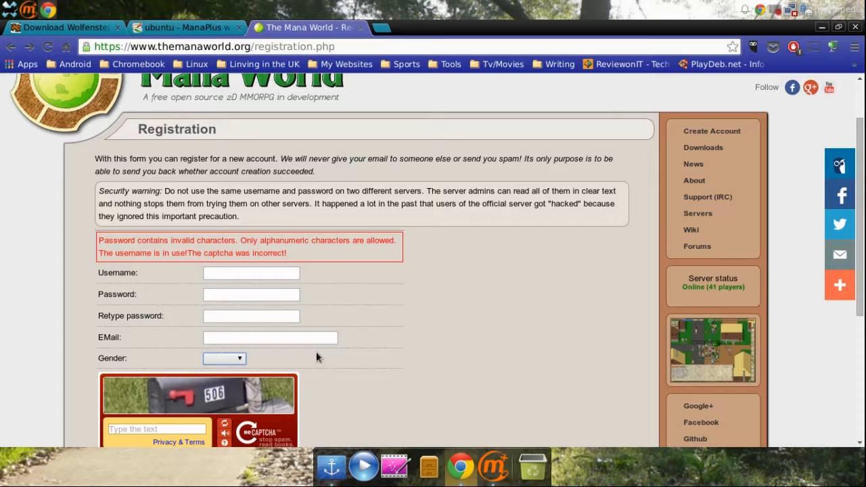
# Choose Female in the registration form's Gender dropdown and scroll down.
pyautogui.click(224, 359)
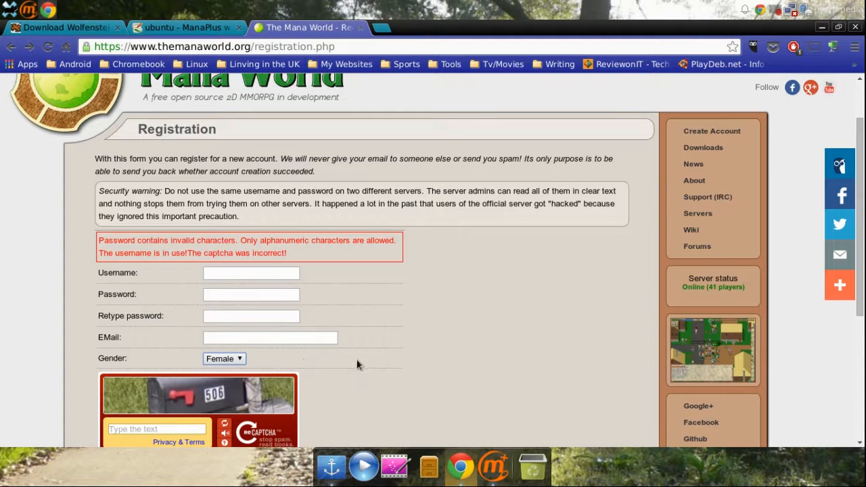
pyautogui.scroll(-3)
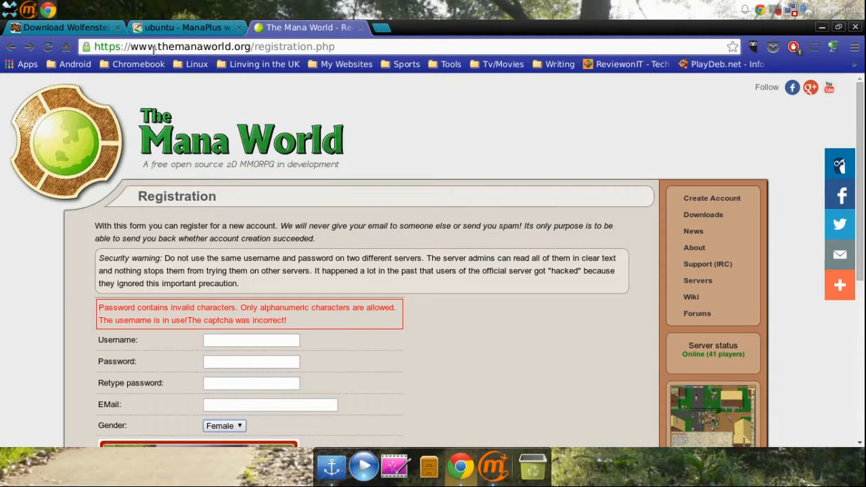
pyautogui.moveTo(266, 222)
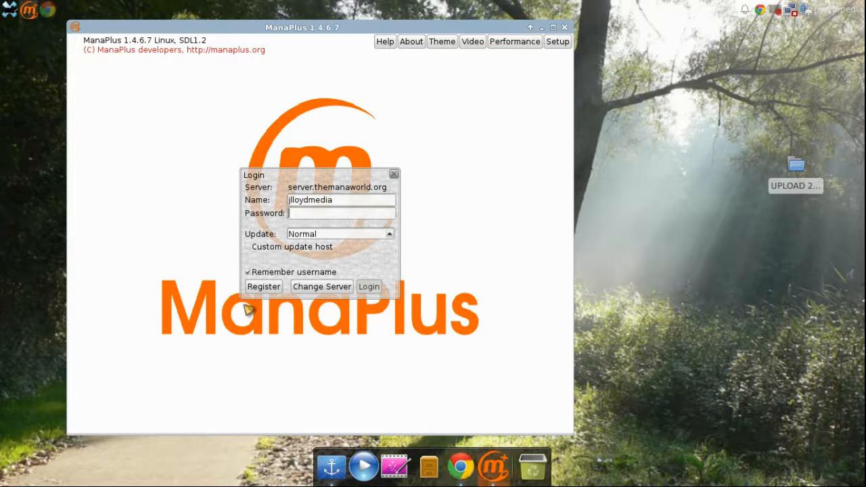
pyautogui.moveTo(327, 215)
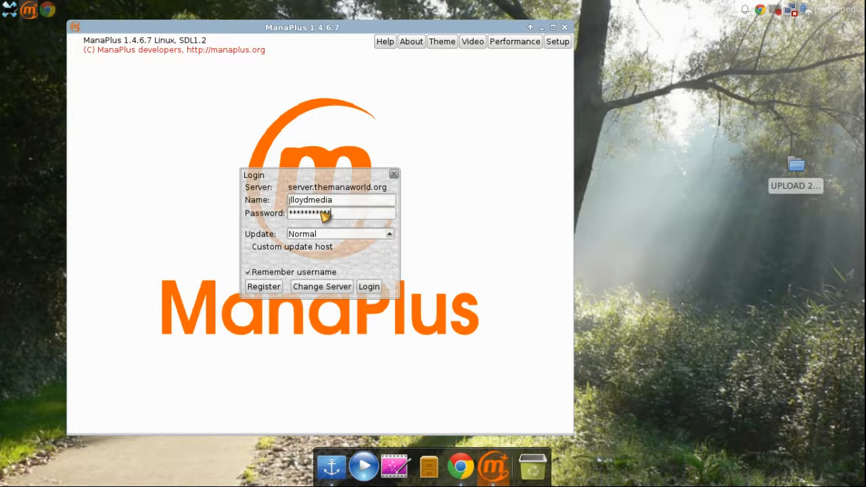
# Submit the login details to server.themanaworld.org.
pyautogui.click(368, 286)
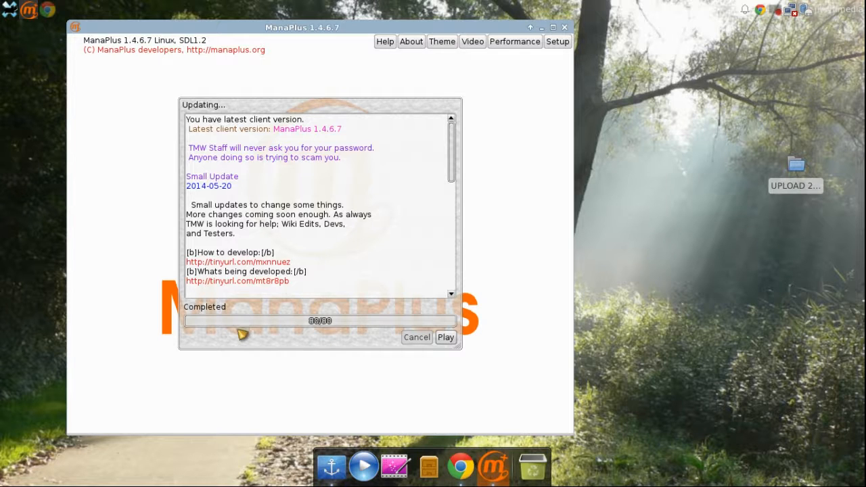
pyautogui.moveTo(298, 311)
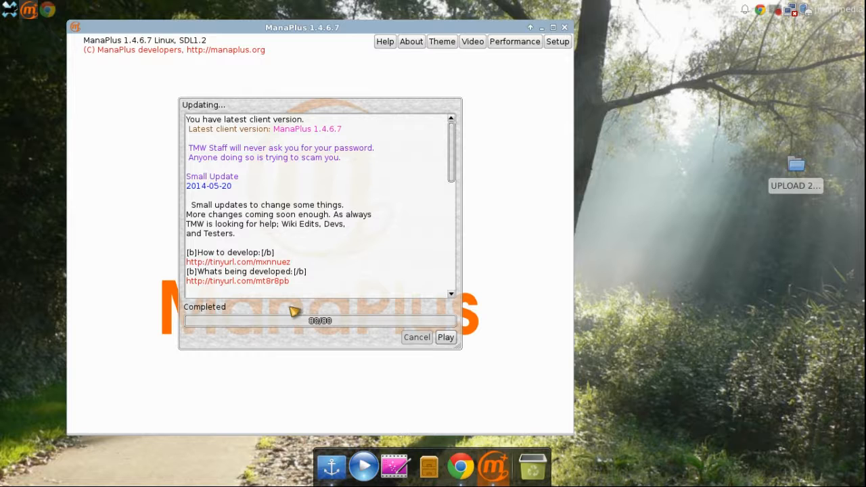
pyautogui.moveTo(316, 322)
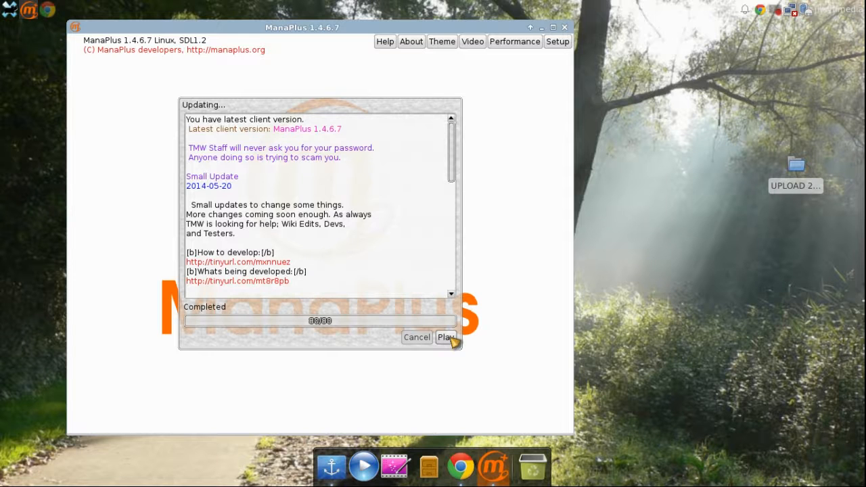
# Click Play once the update reaches Completed 80/80.
pyautogui.click(446, 337)
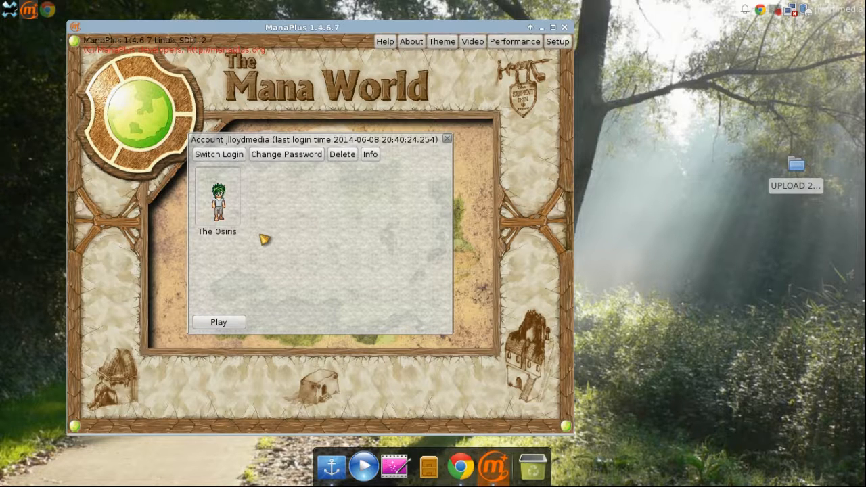
pyautogui.moveTo(265, 235)
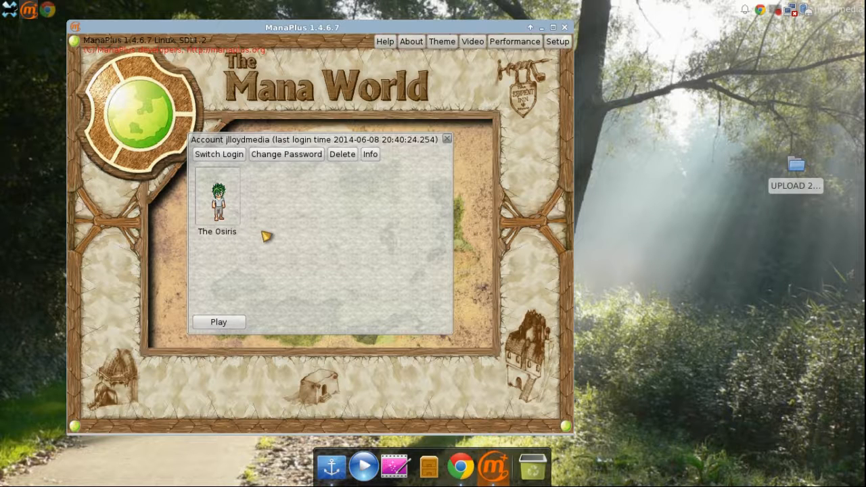
pyautogui.moveTo(436, 269)
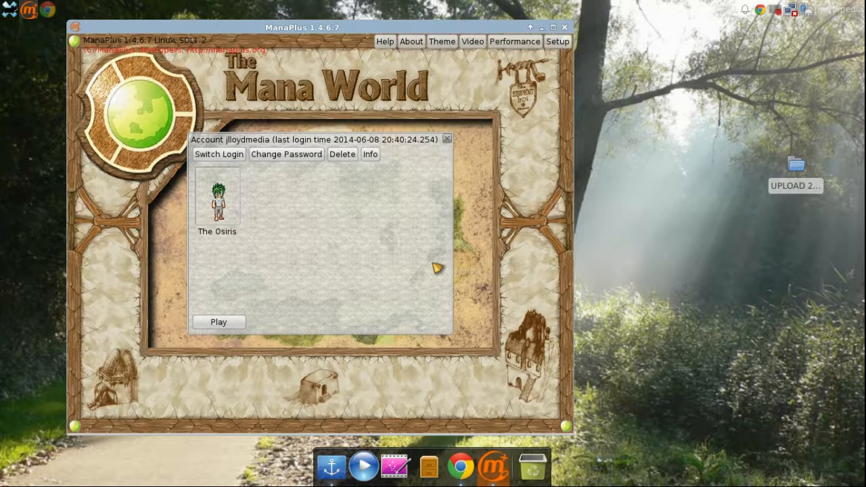